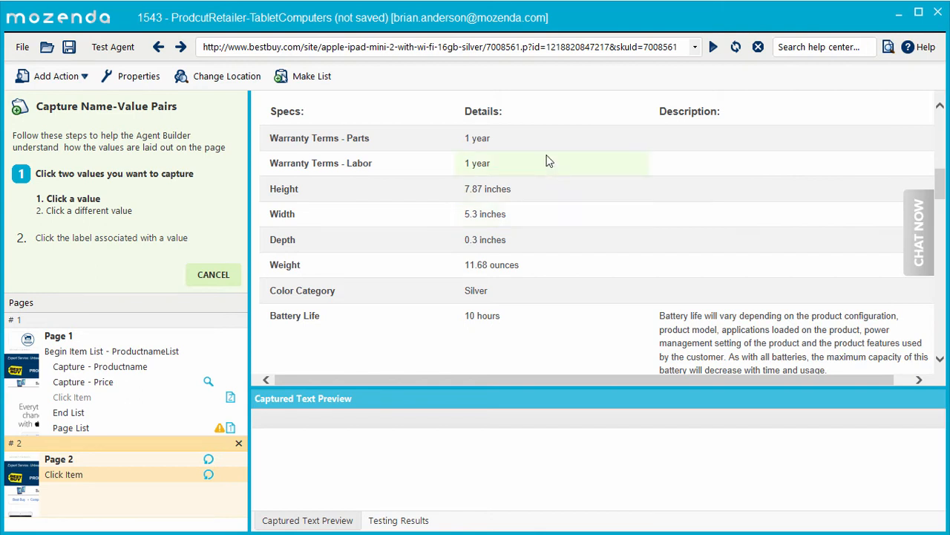
Capture the iPad specification rows (e.g. Warranty Terms - Parts and Labor) as named fields and save.
left_click(487, 188)
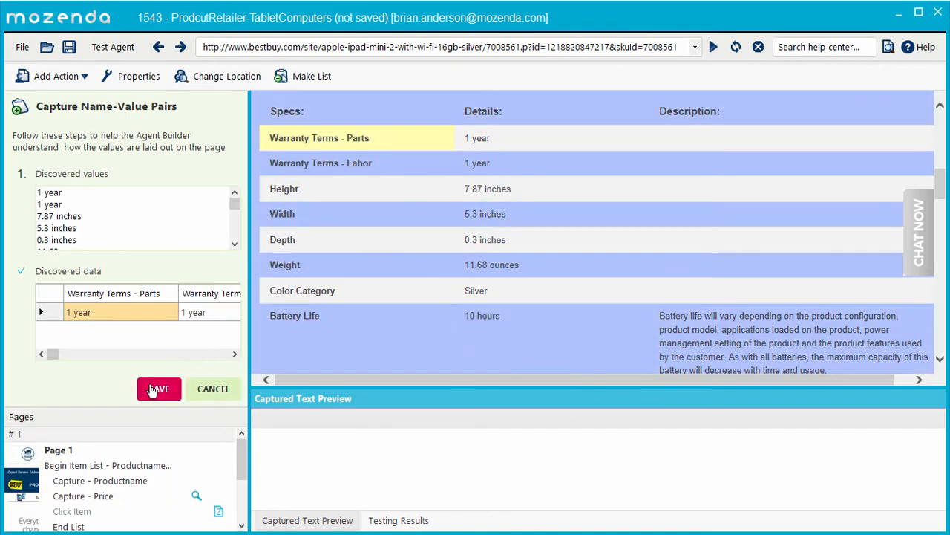
left_click(158, 389)
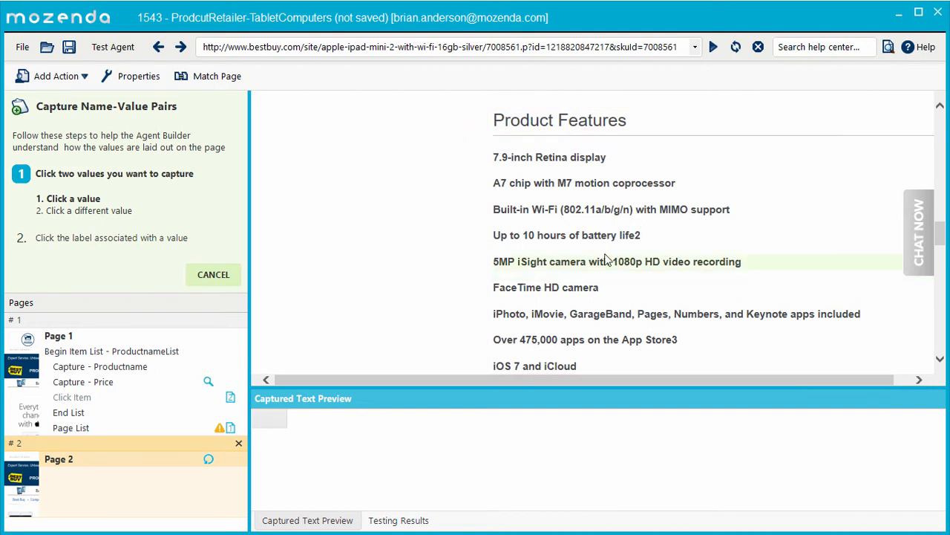
Capture the Product Features bullets from two example features as name-value fields and save.
left_click(616, 262)
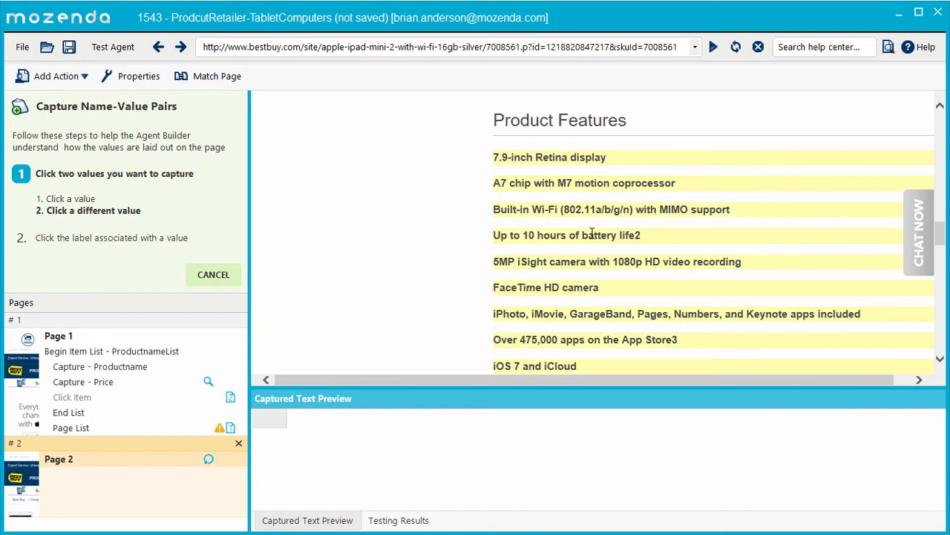
left_click(558, 119)
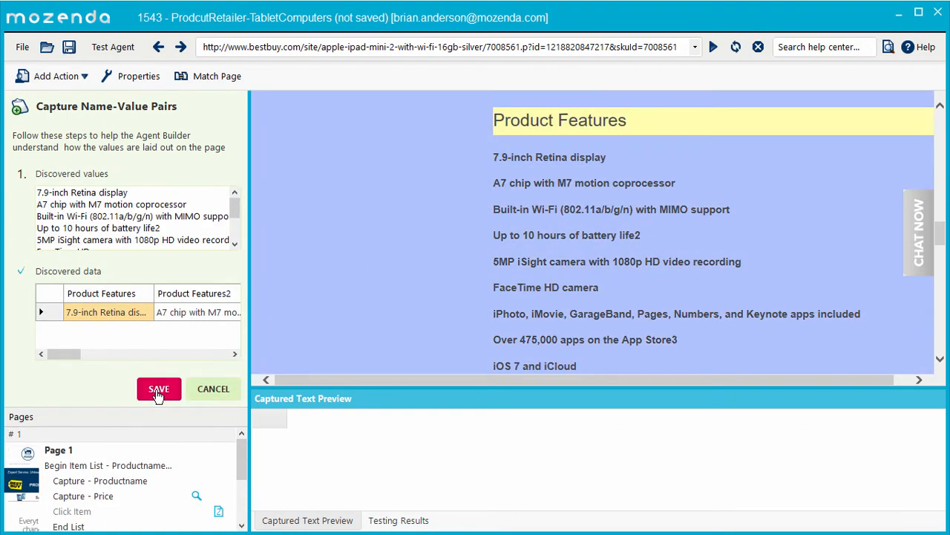
left_click(158, 390)
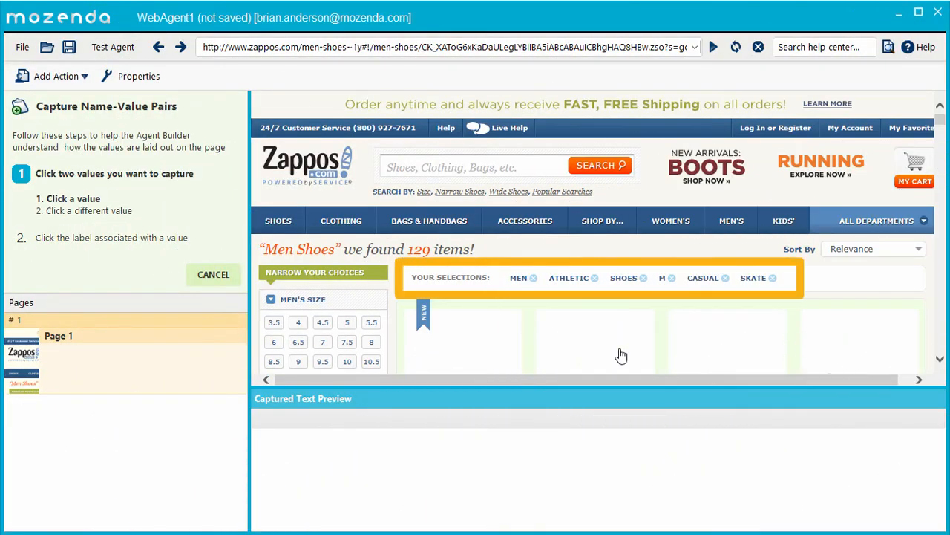
mouse_move(621, 355)
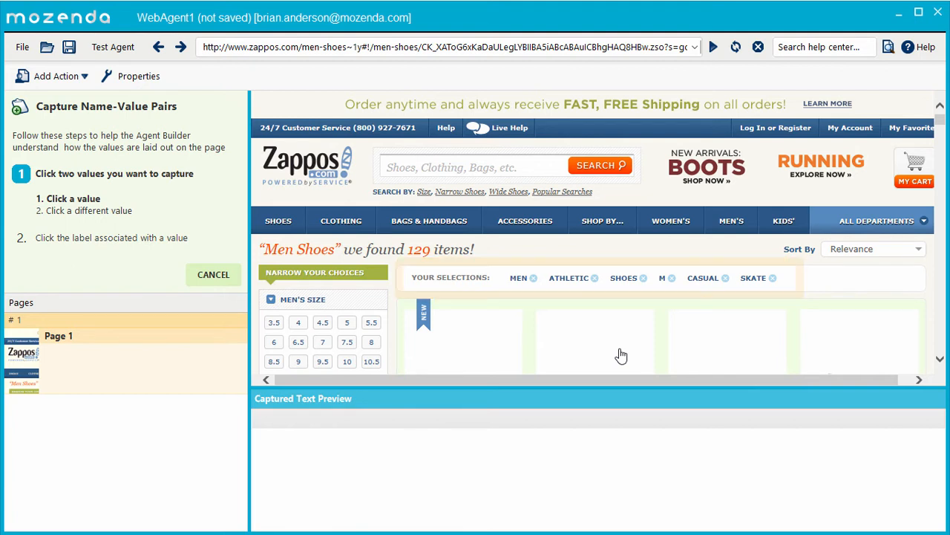
mouse_move(572, 285)
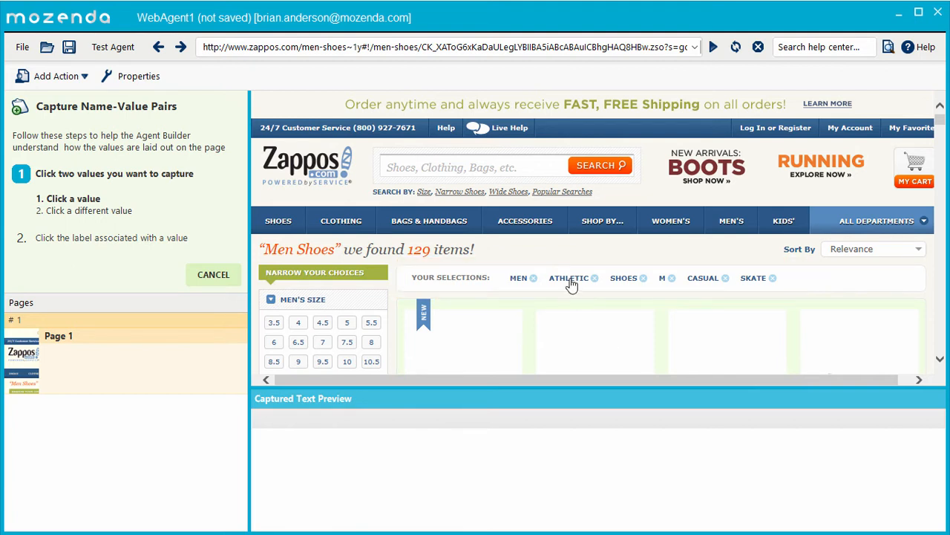
Capture the Zappos Your Selections filters (Men, Athletic, Shoes) under the YOUR SELECTIONS label and save.
left_click(569, 278)
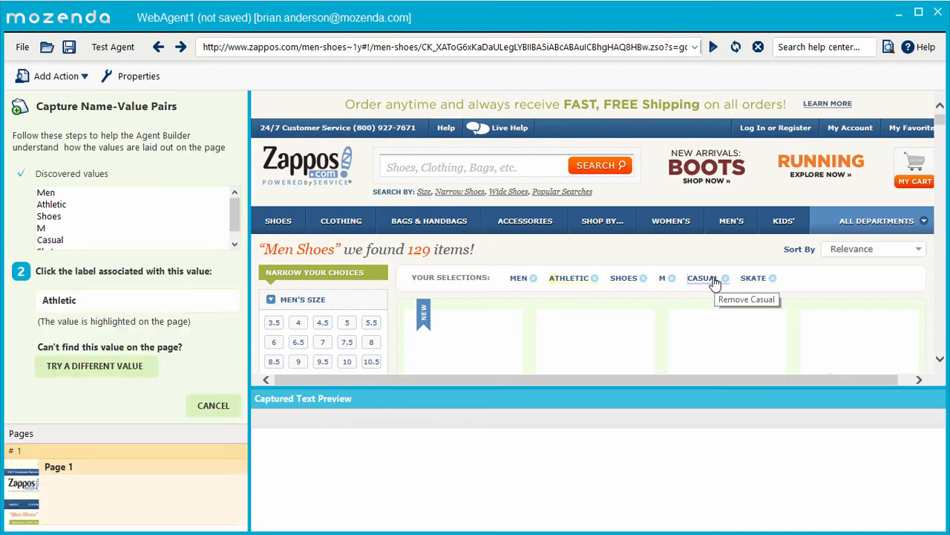
left_click(450, 277)
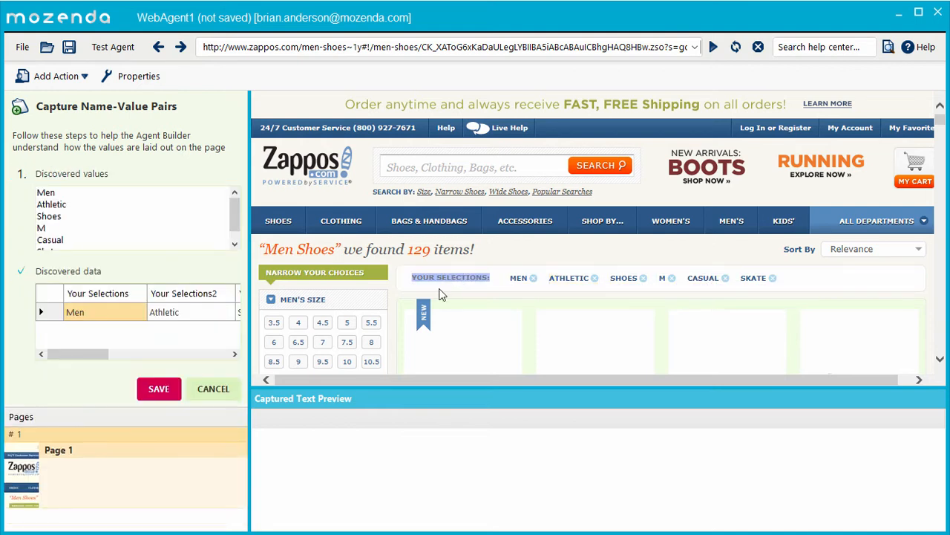
left_click(158, 389)
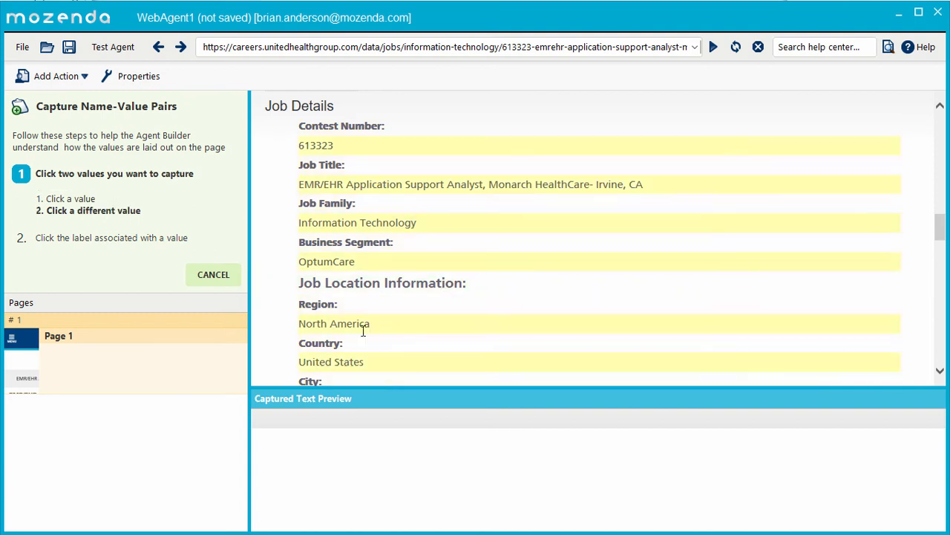
Capture the job details, Contest Number through Overtime Status, using Information Technology with its Job Family: label.
left_click(357, 223)
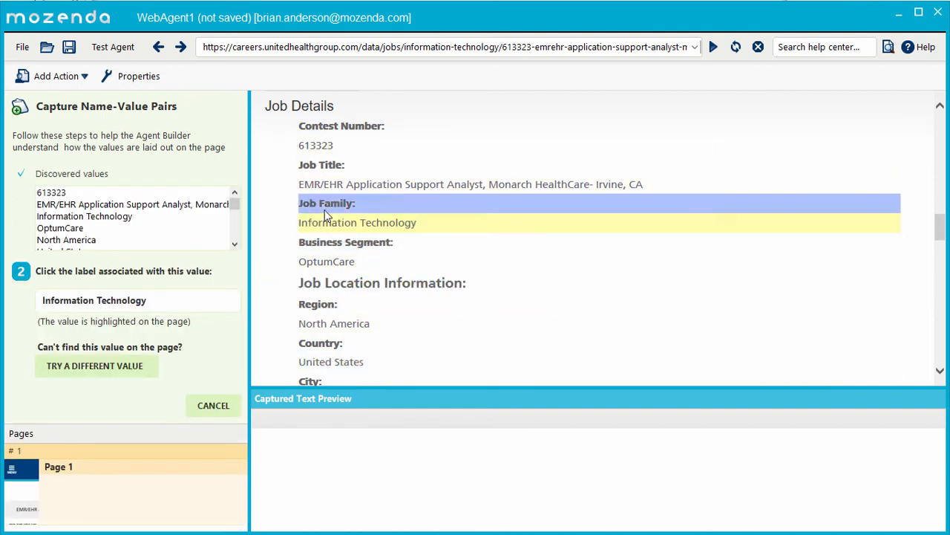
left_click(326, 202)
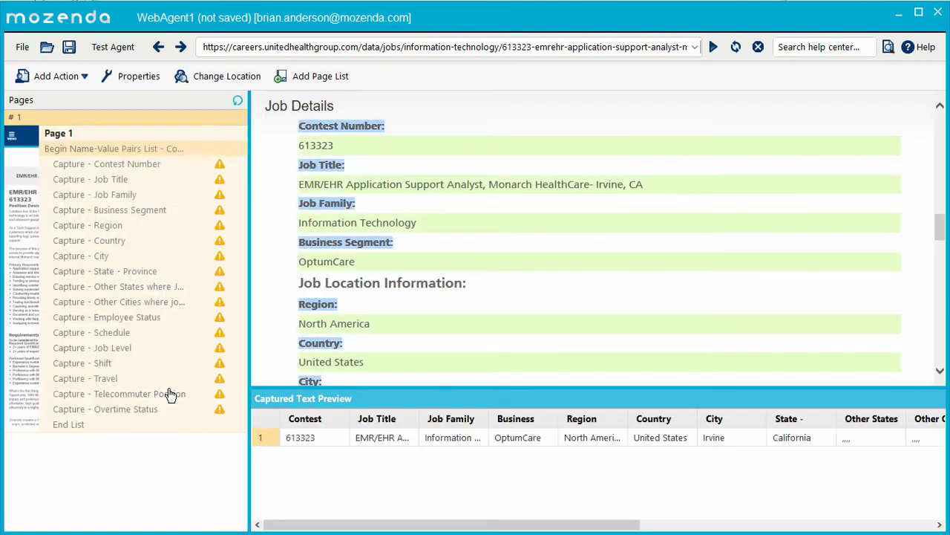